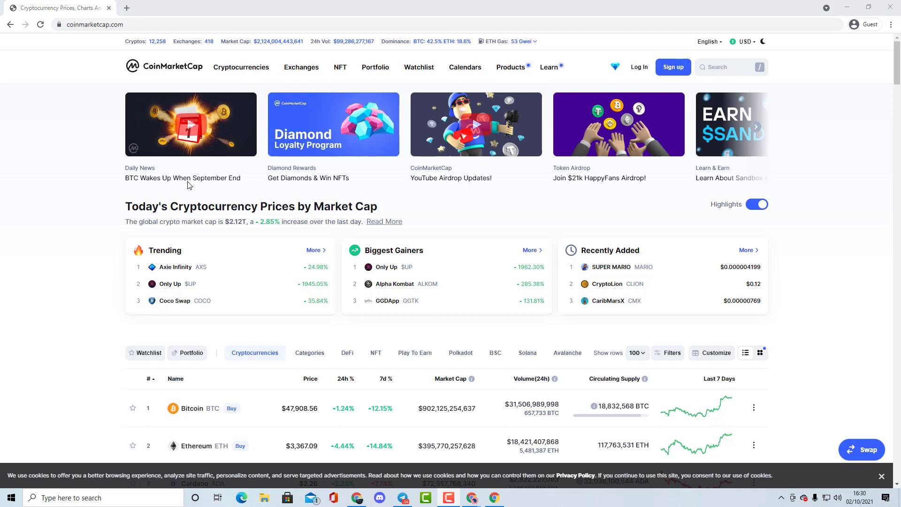
pyautogui.moveTo(349, 97)
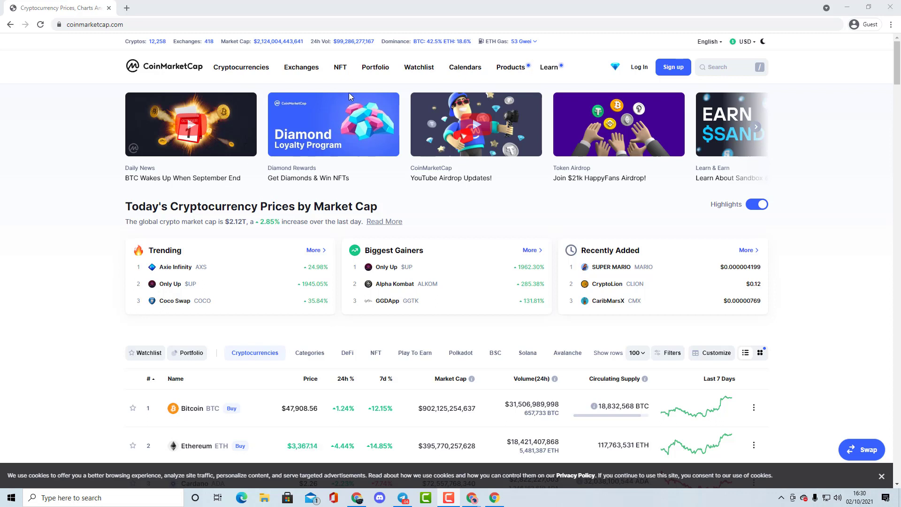
pyautogui.moveTo(456, 248)
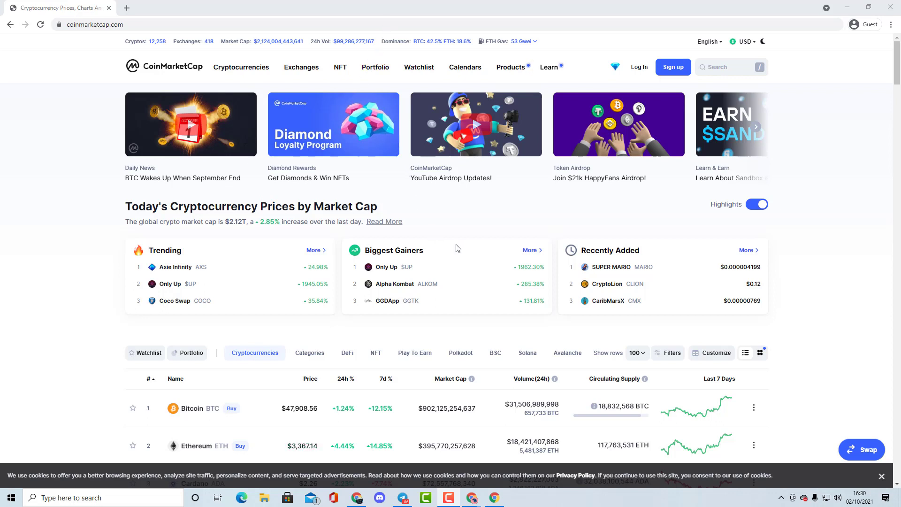
pyautogui.moveTo(496, 204)
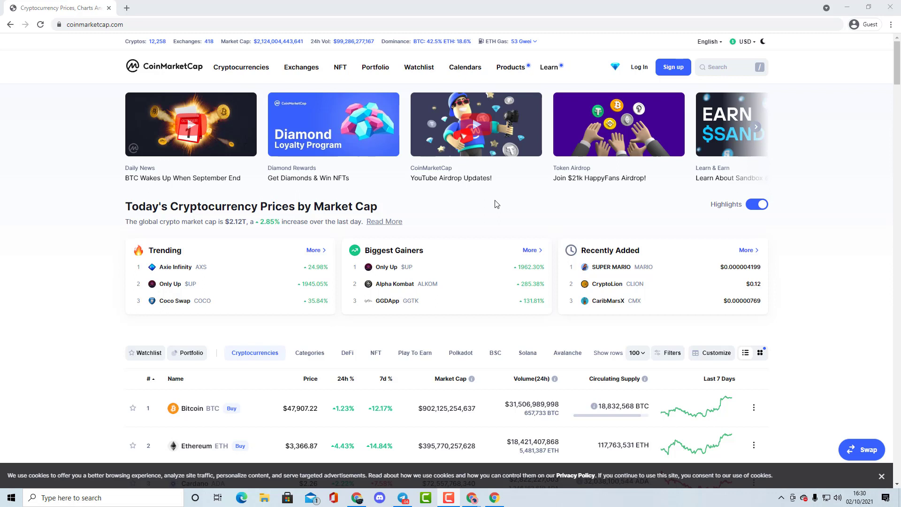
pyautogui.moveTo(520, 218)
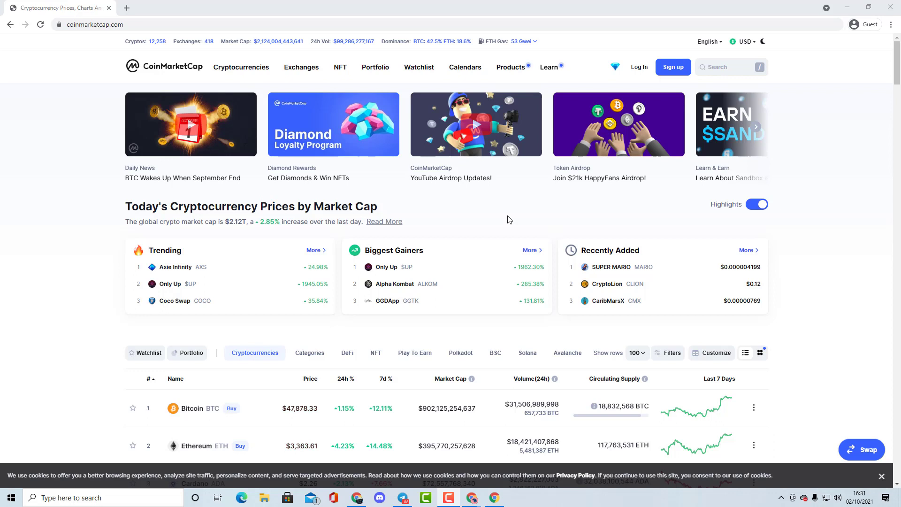
pyautogui.moveTo(650, 246)
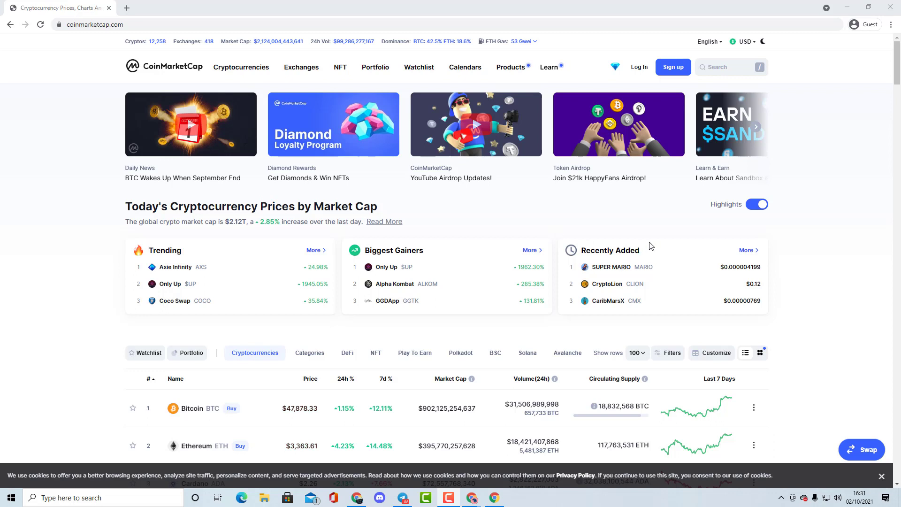
pyautogui.moveTo(652, 219)
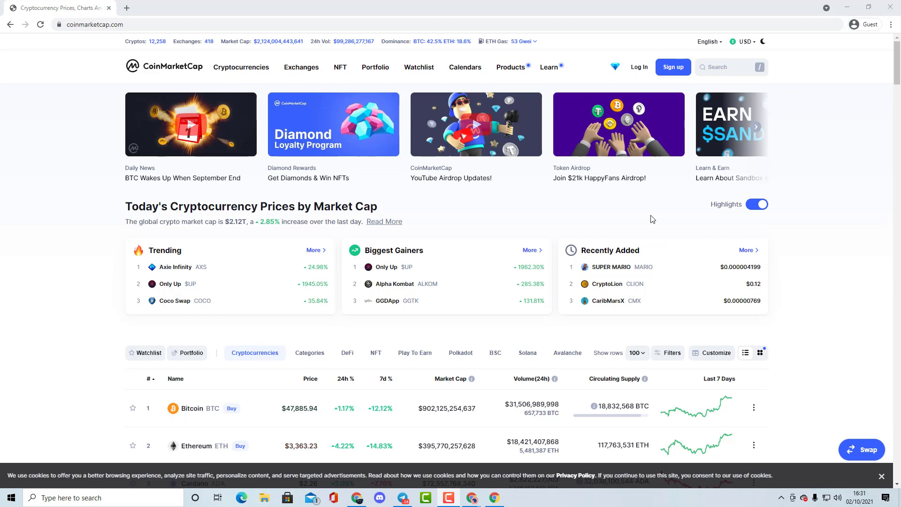
pyautogui.moveTo(685, 241)
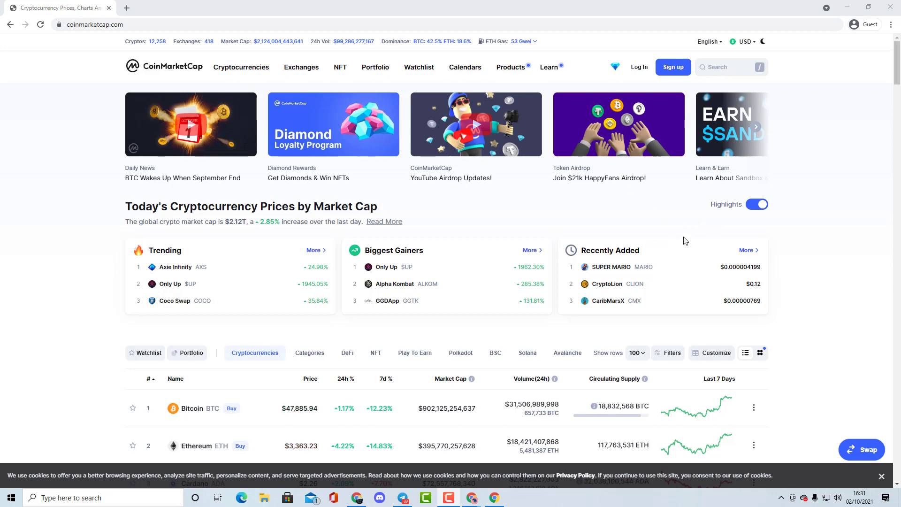
# Open the Axie Infinity (AXS) coin page from CoinMarketCap's Trending panel
pyautogui.click(174, 266)
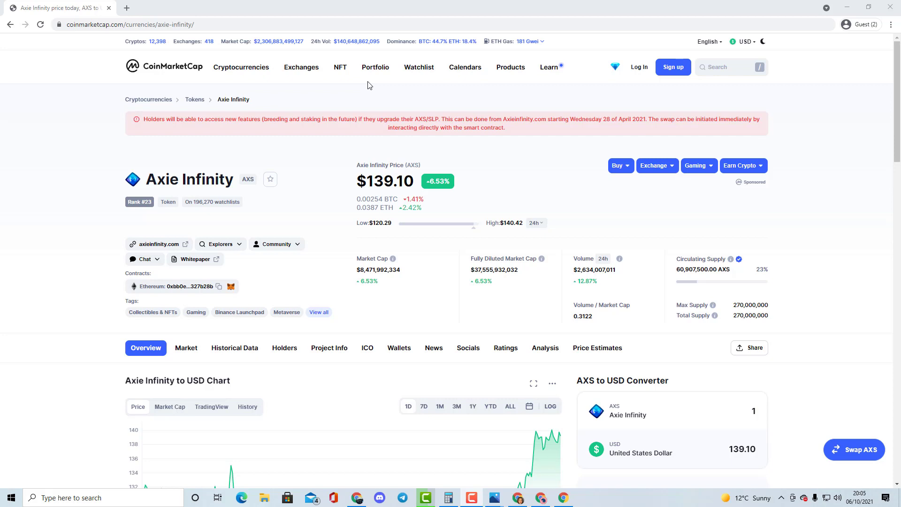
pyautogui.moveTo(613, 151)
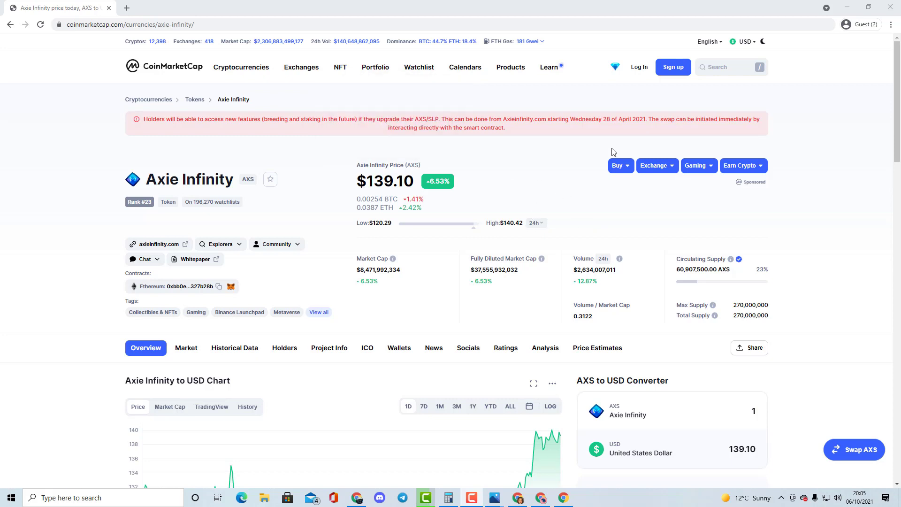
pyautogui.moveTo(550, 178)
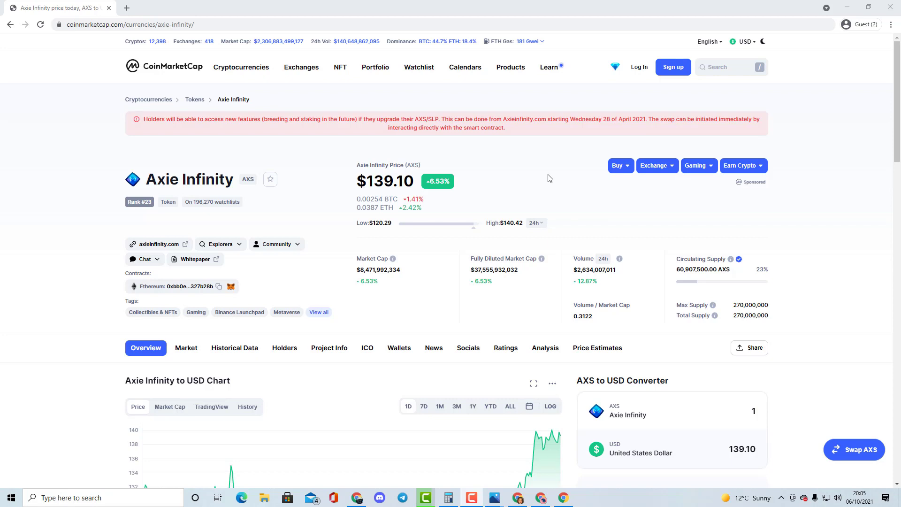
pyautogui.moveTo(467, 121)
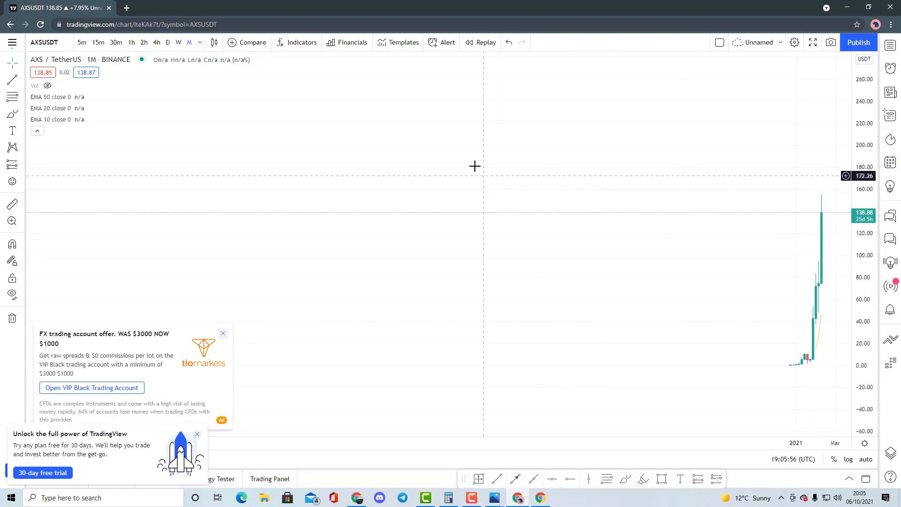
pyautogui.moveTo(869, 117)
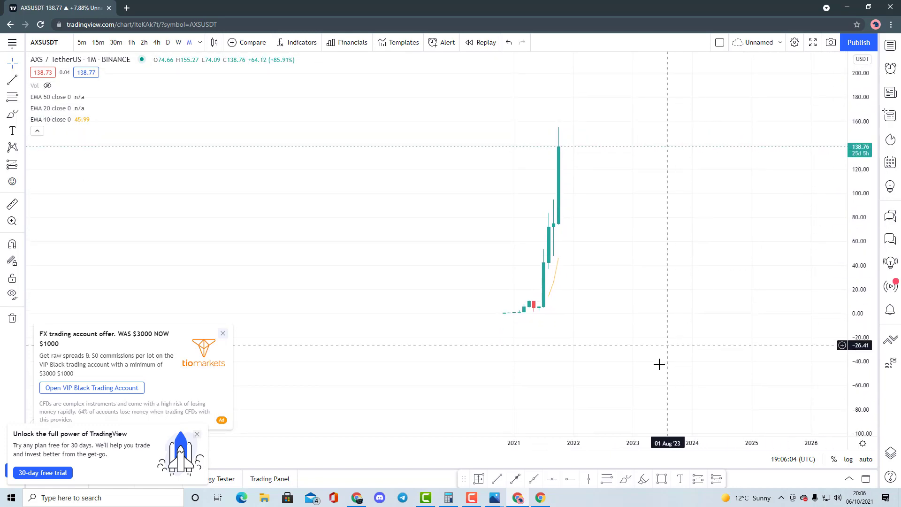
pyautogui.moveTo(532, 320)
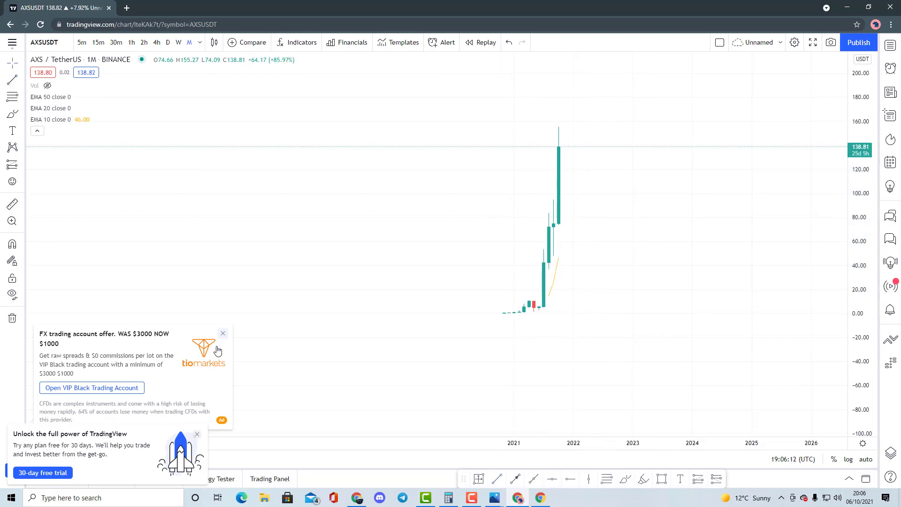
# Dismiss the tiomarkets trading ad and the 'No ads on any chart' popup
pyautogui.click(223, 333)
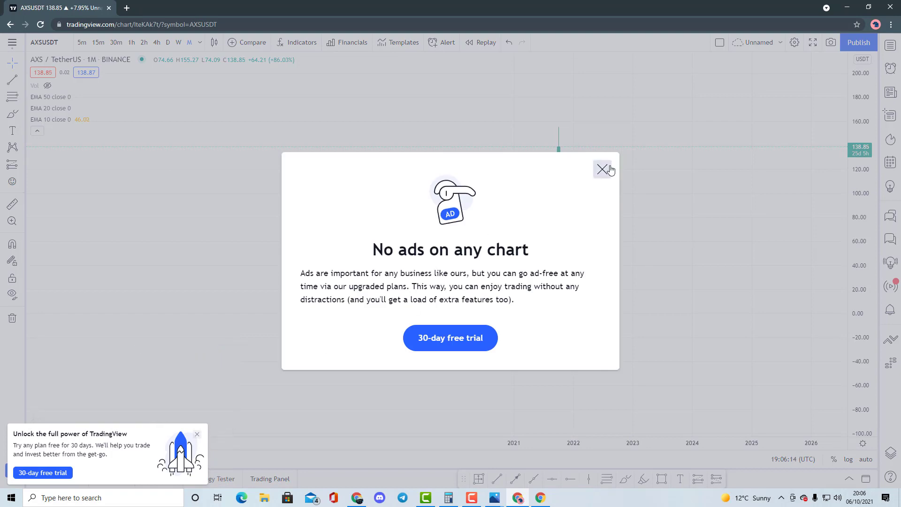
pyautogui.click(602, 170)
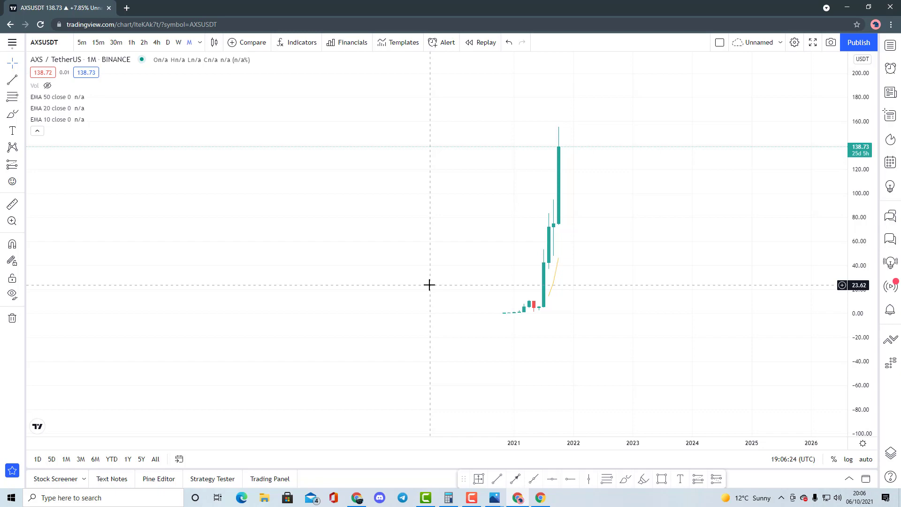
pyautogui.moveTo(762, 201)
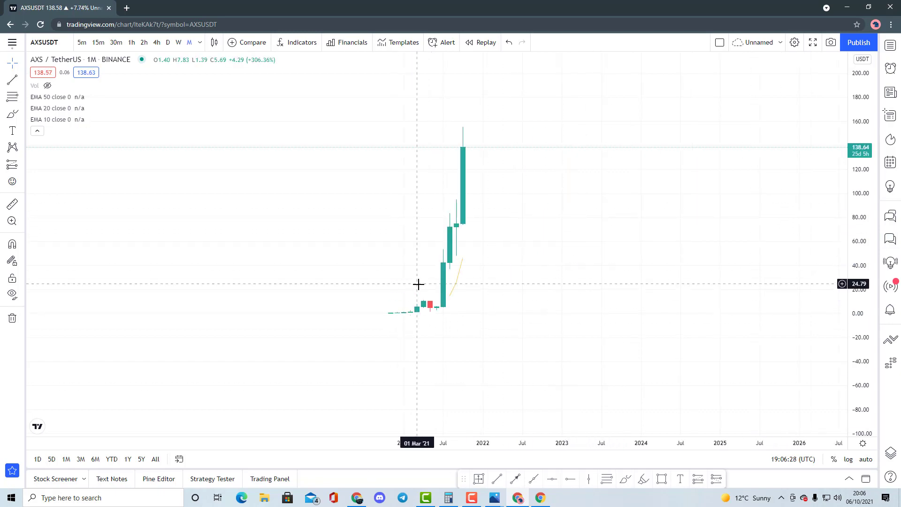
pyautogui.moveTo(435, 276)
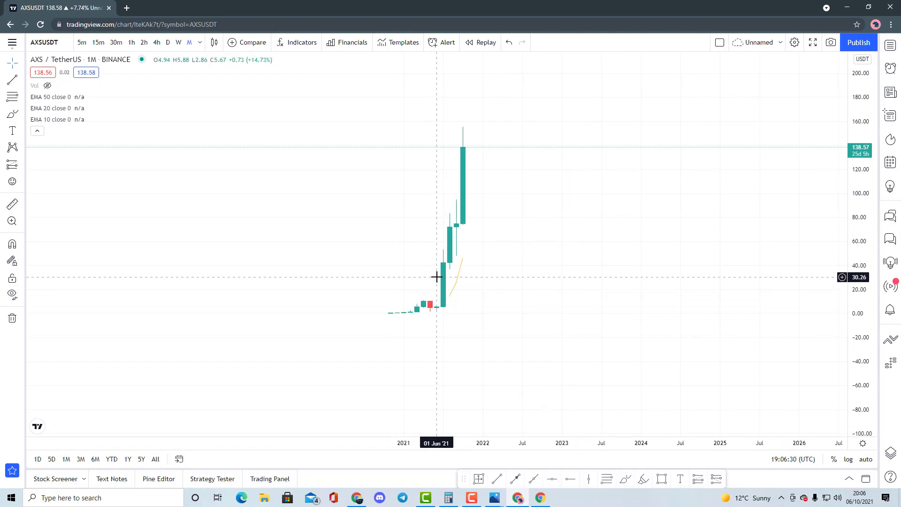
pyautogui.moveTo(743, 468)
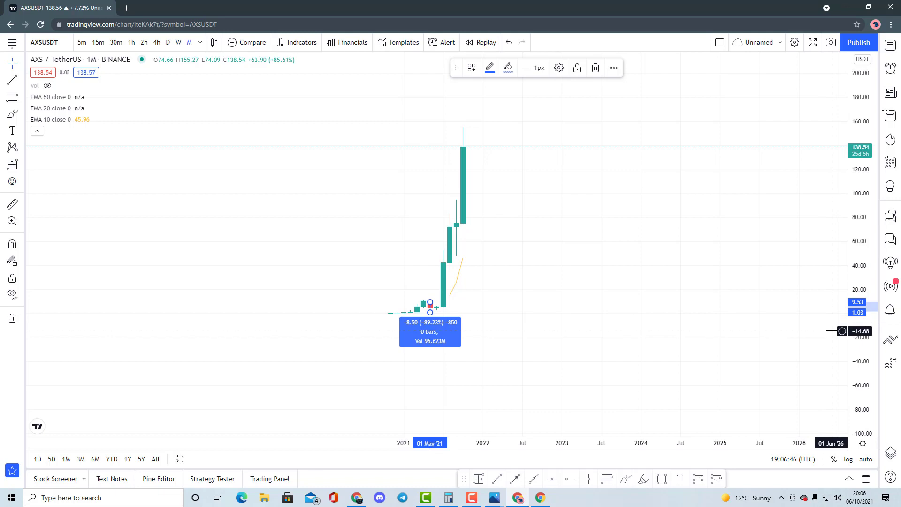
pyautogui.moveTo(504, 141)
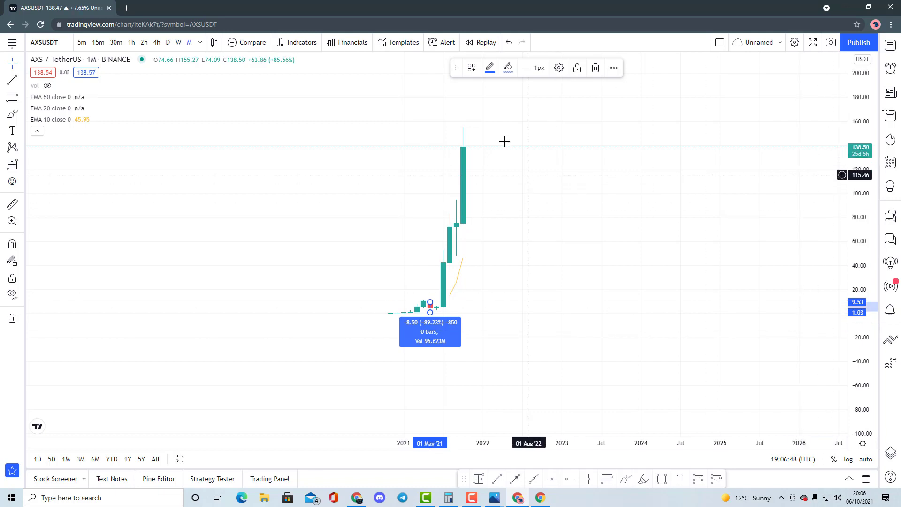
pyautogui.moveTo(616, 427)
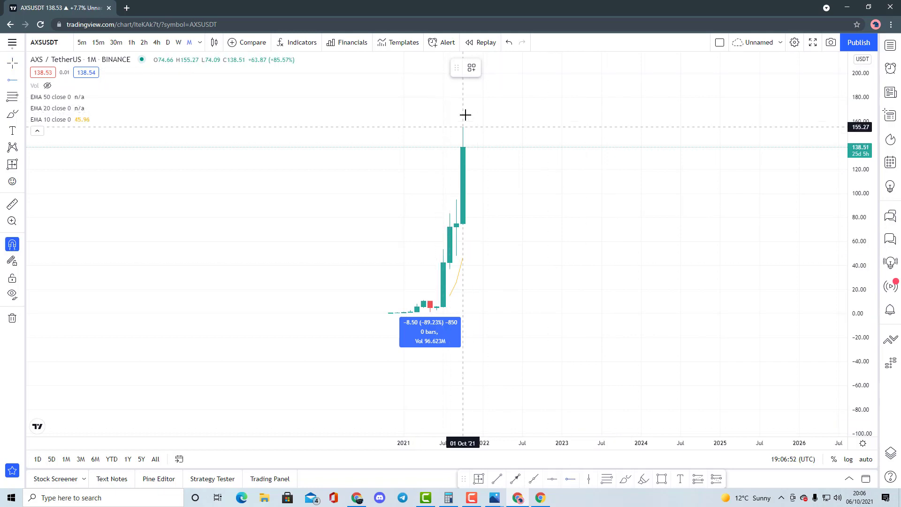
# Draw a horizontal line at the 155.27 October 2021 high
pyautogui.click(464, 115)
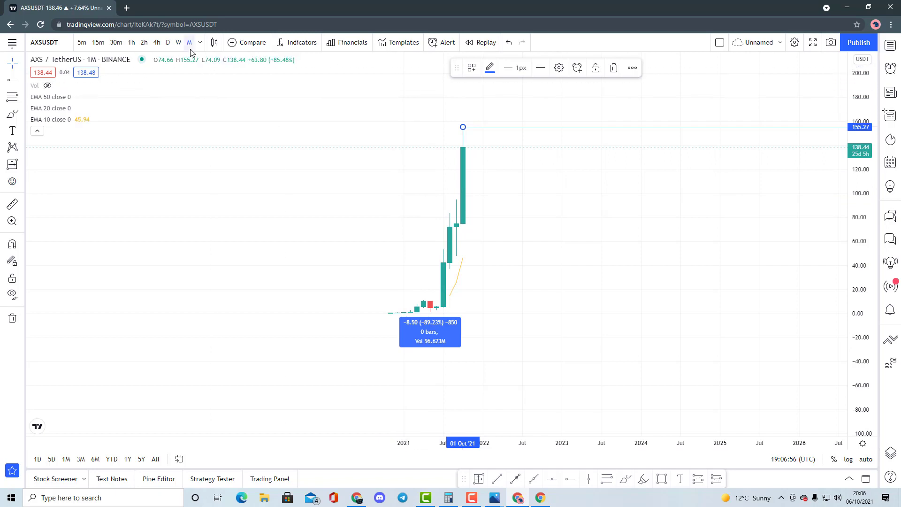
pyautogui.moveTo(464, 182)
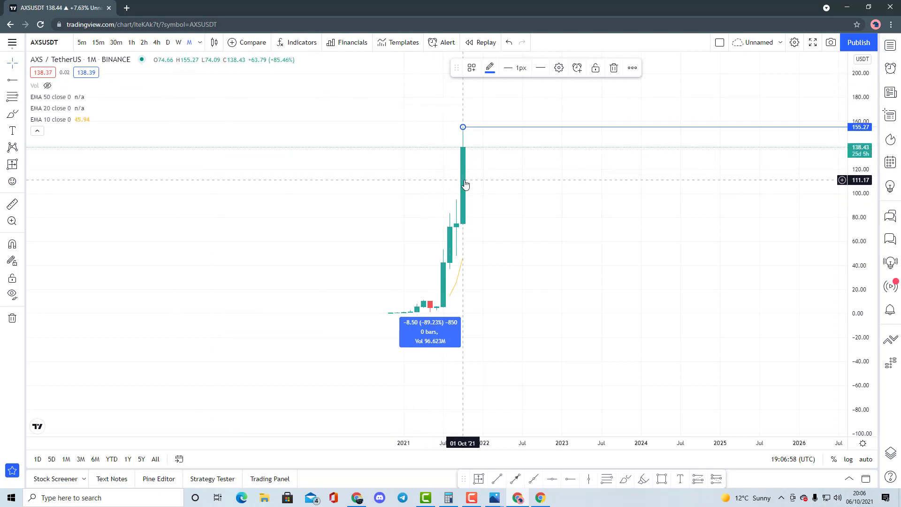
pyautogui.moveTo(344, 222)
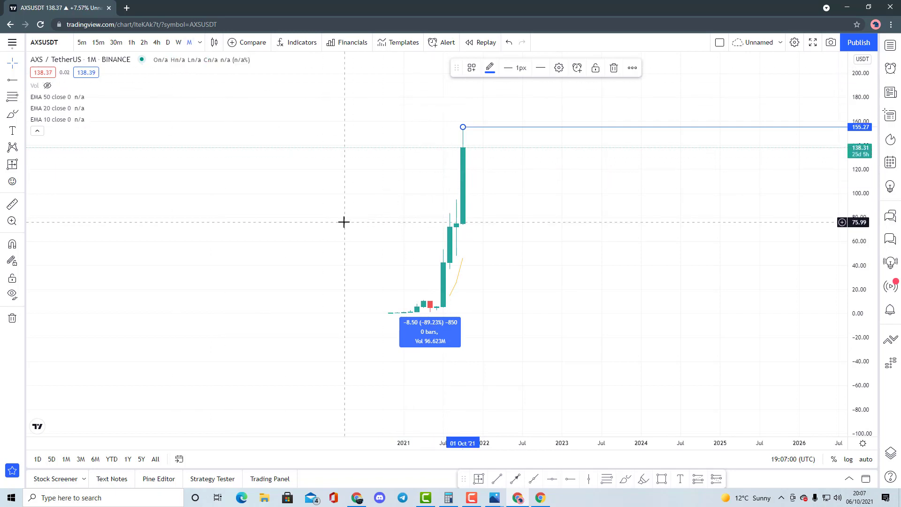
pyautogui.moveTo(423, 156)
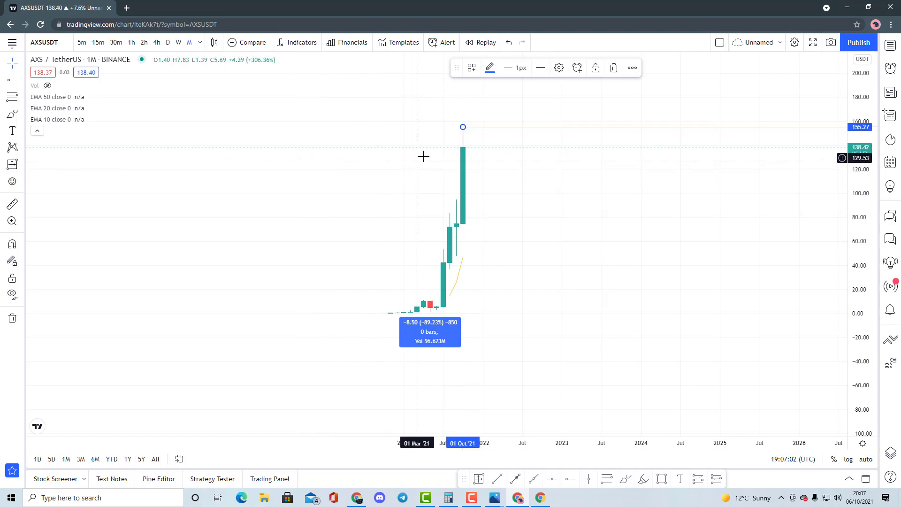
pyautogui.moveTo(521, 168)
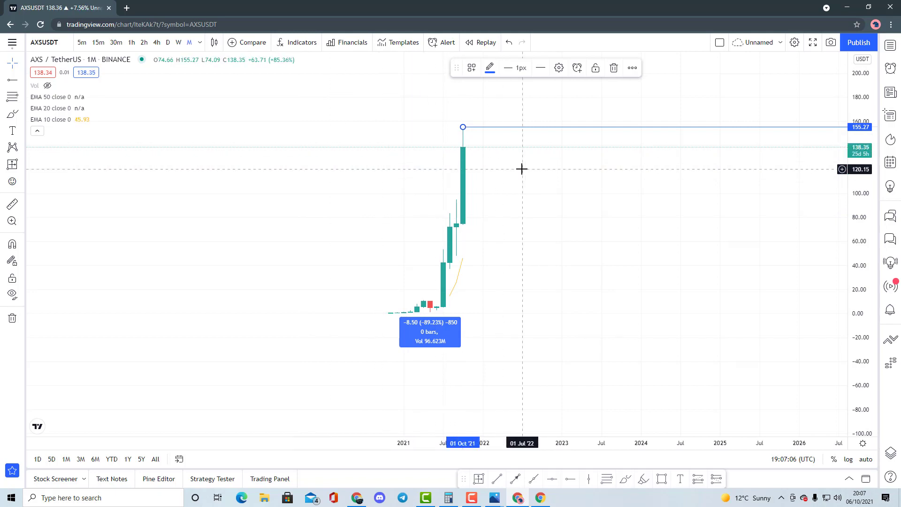
pyautogui.click(179, 42)
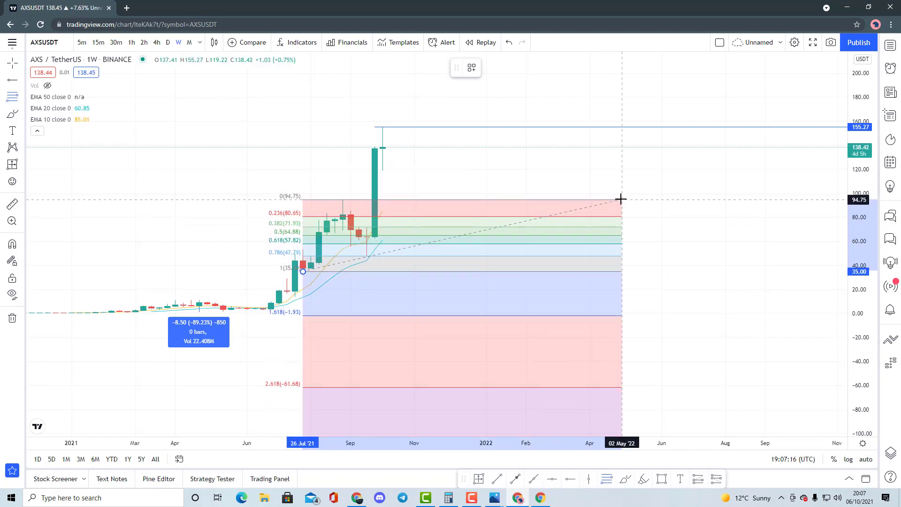
pyautogui.moveTo(356, 246)
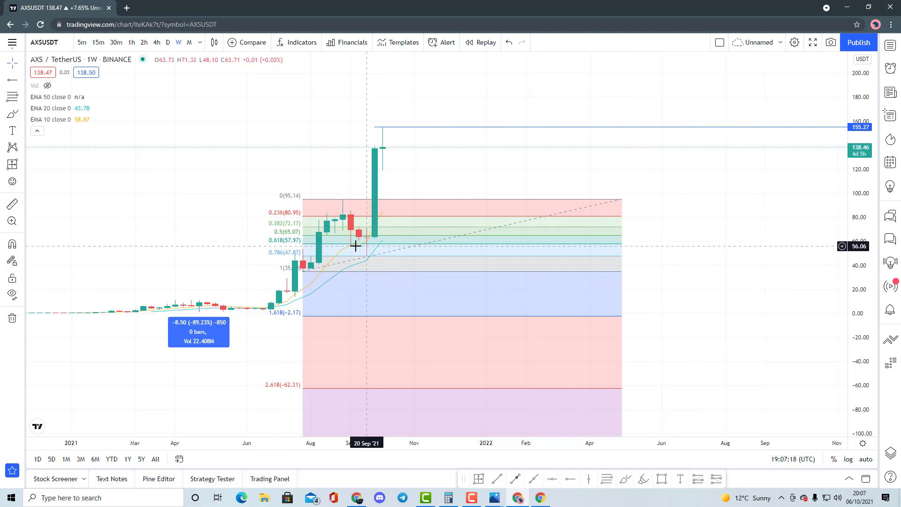
pyautogui.moveTo(417, 171)
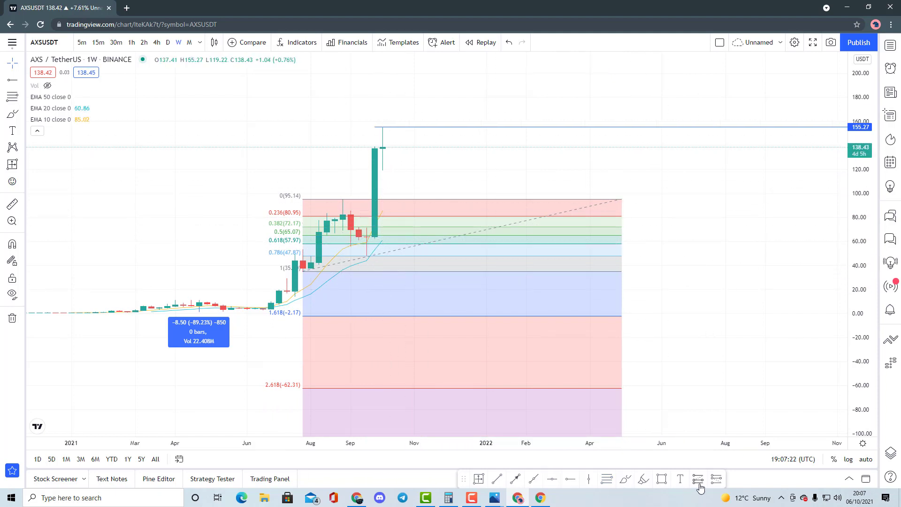
pyautogui.moveTo(354, 247)
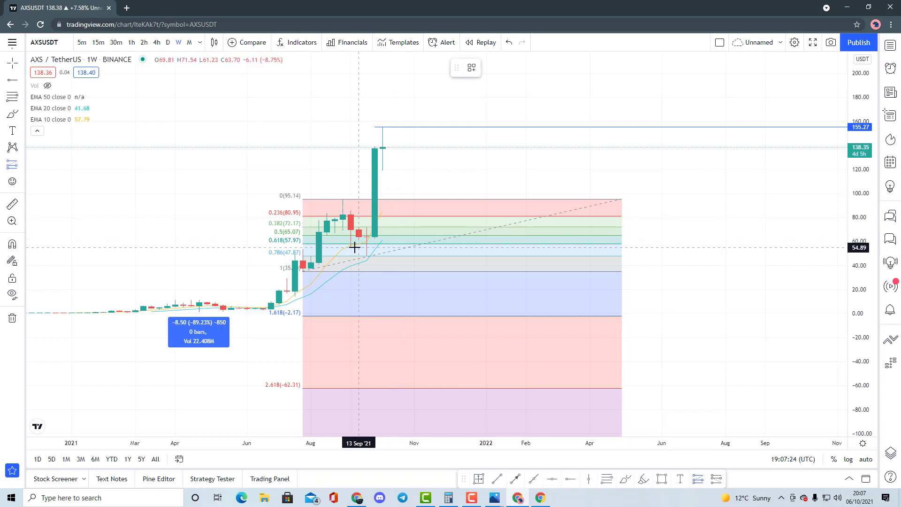
# Place a long position at the 0.618 level: entry 57.62, stop 35, target 149.86
pyautogui.click(351, 244)
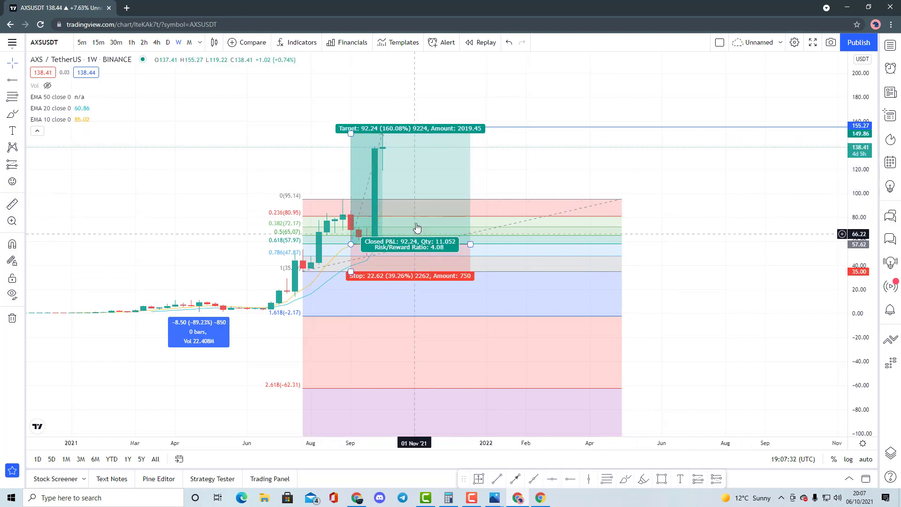
pyautogui.moveTo(539, 183)
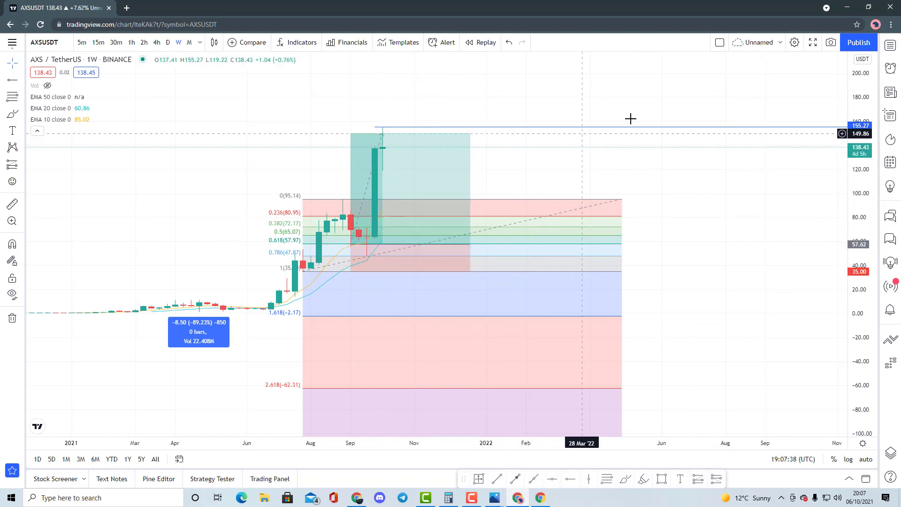
pyautogui.moveTo(693, 222)
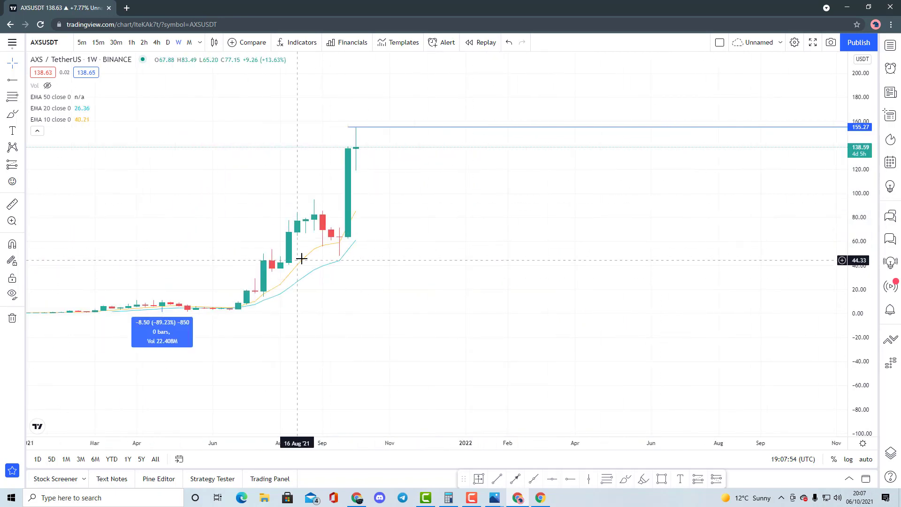
pyautogui.moveTo(71, 99)
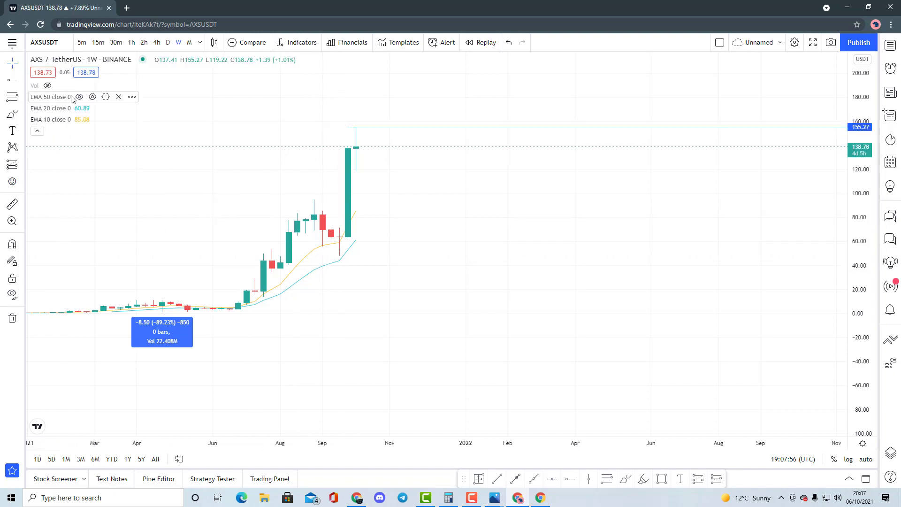
# Switch the chart briefly to 1D, then back to weekly candles
pyautogui.click(167, 42)
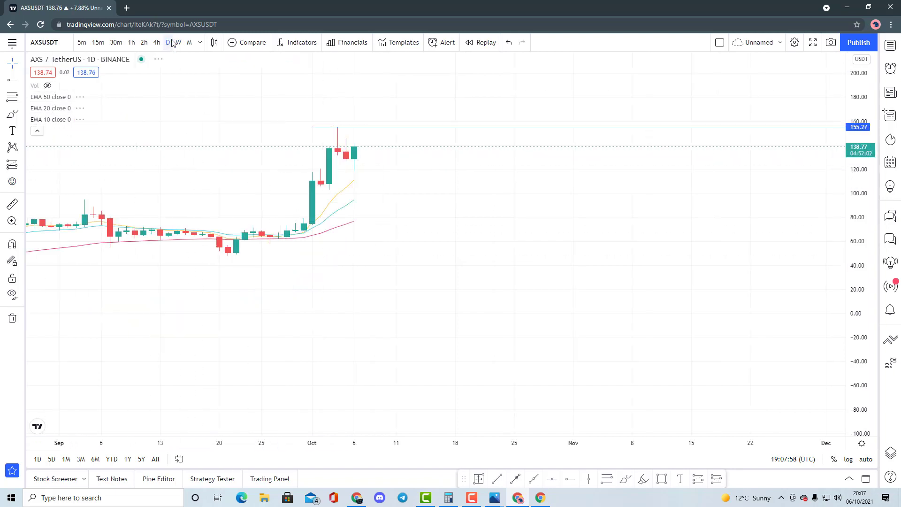
pyautogui.click(178, 42)
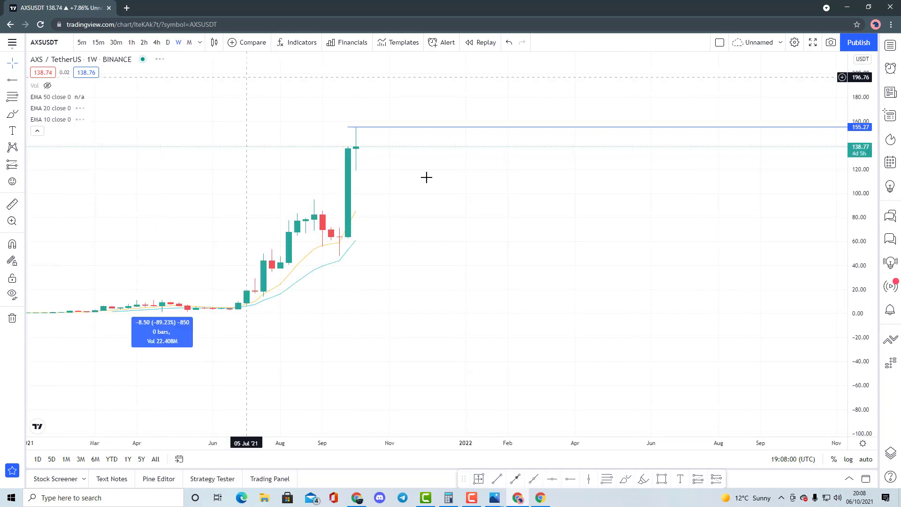
pyautogui.moveTo(337, 266)
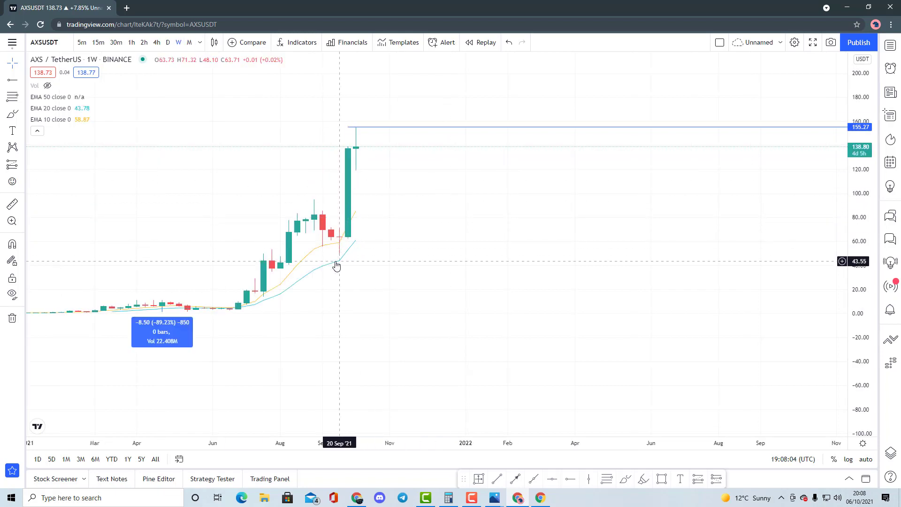
pyautogui.moveTo(319, 255)
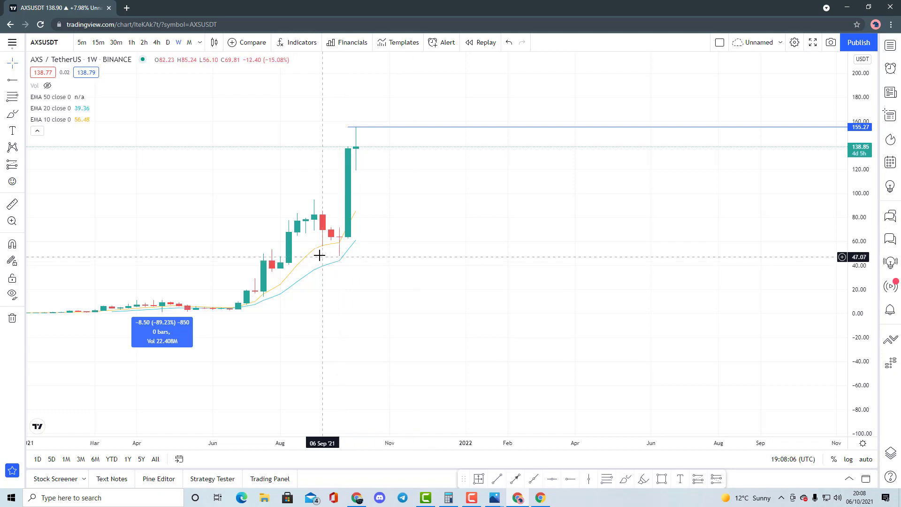
pyautogui.moveTo(330, 246)
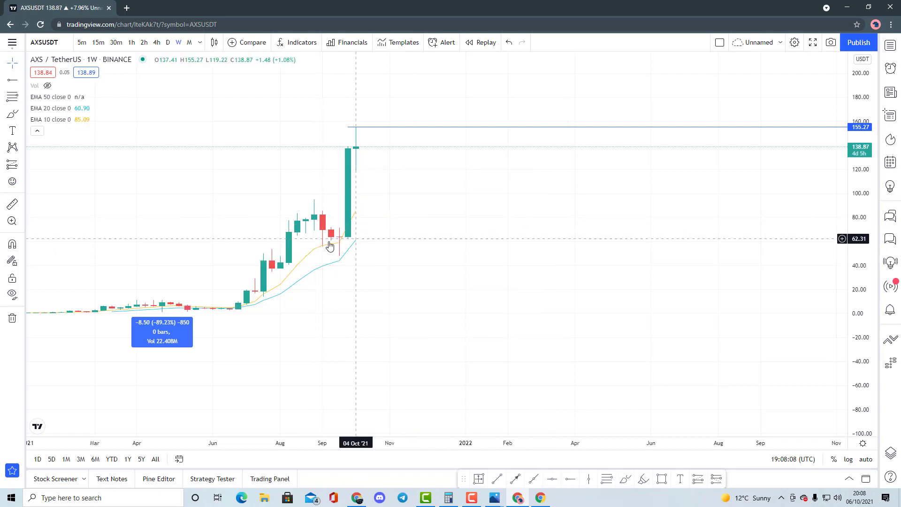
pyautogui.moveTo(392, 280)
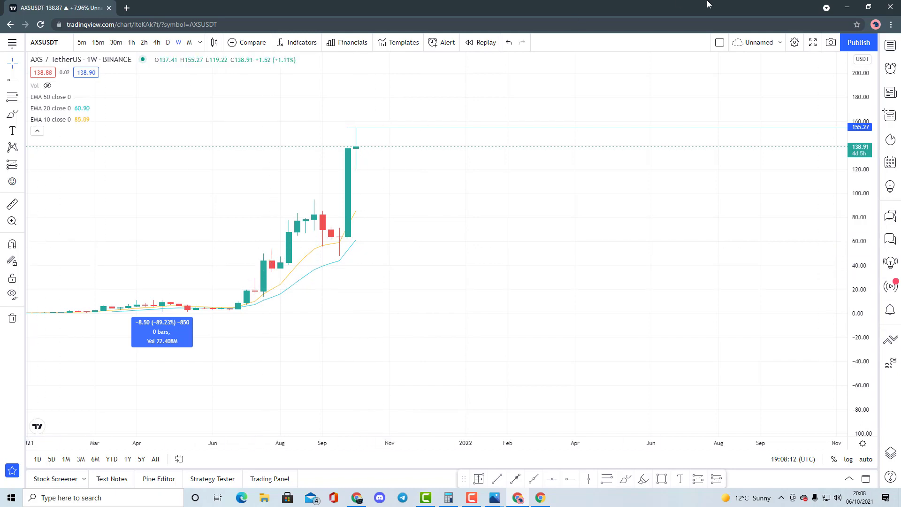
pyautogui.moveTo(351, 318)
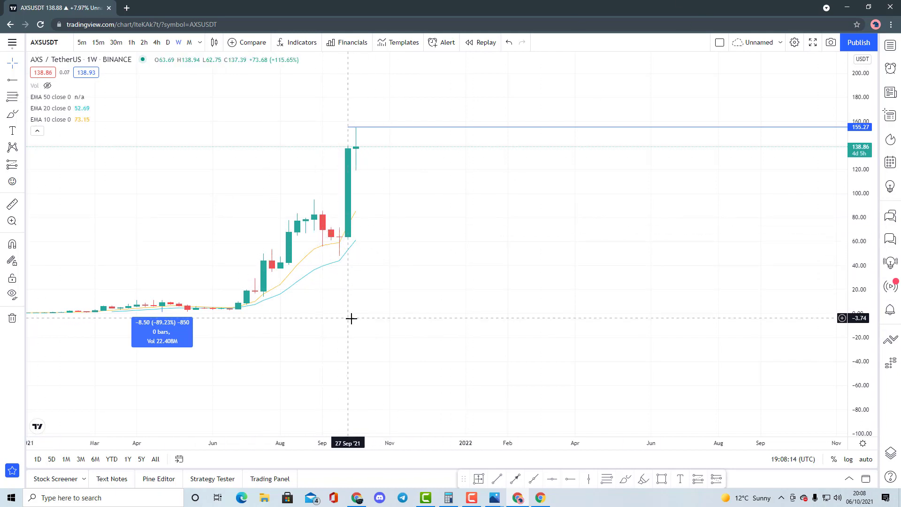
pyautogui.moveTo(338, 318)
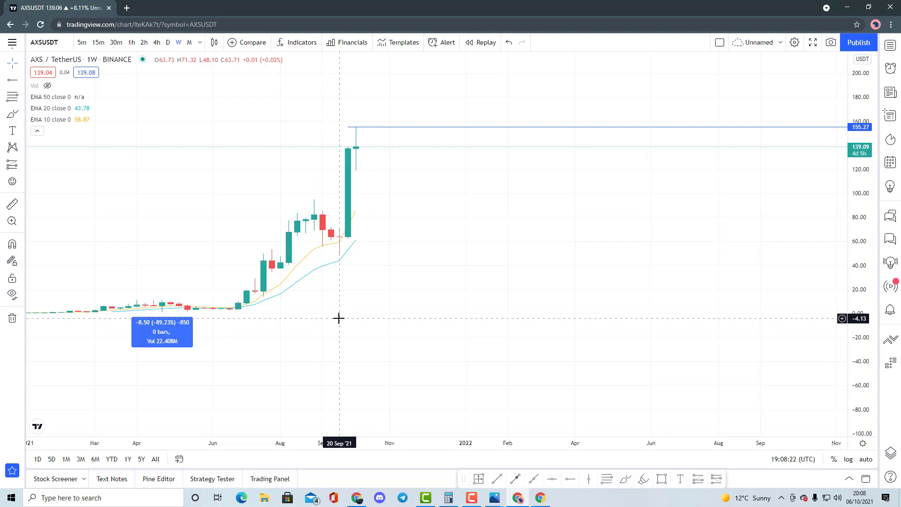
pyautogui.moveTo(435, 156)
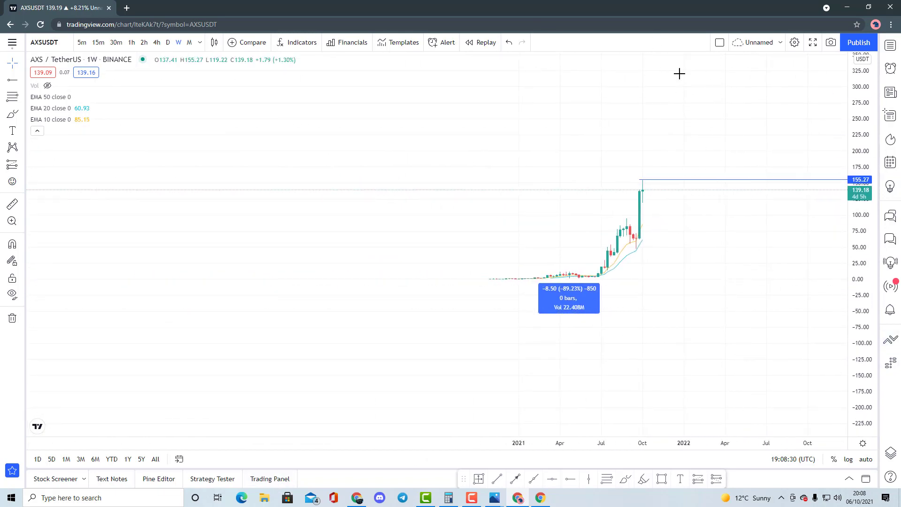
pyautogui.moveTo(714, 60)
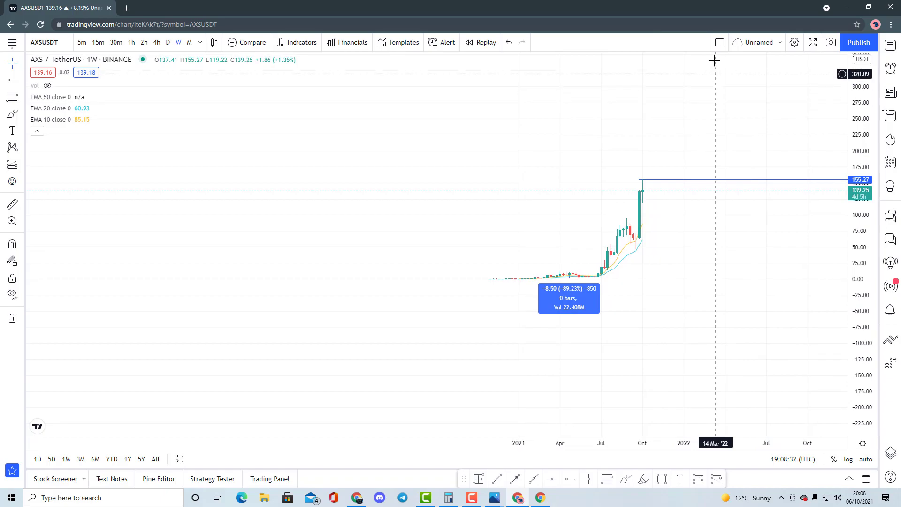